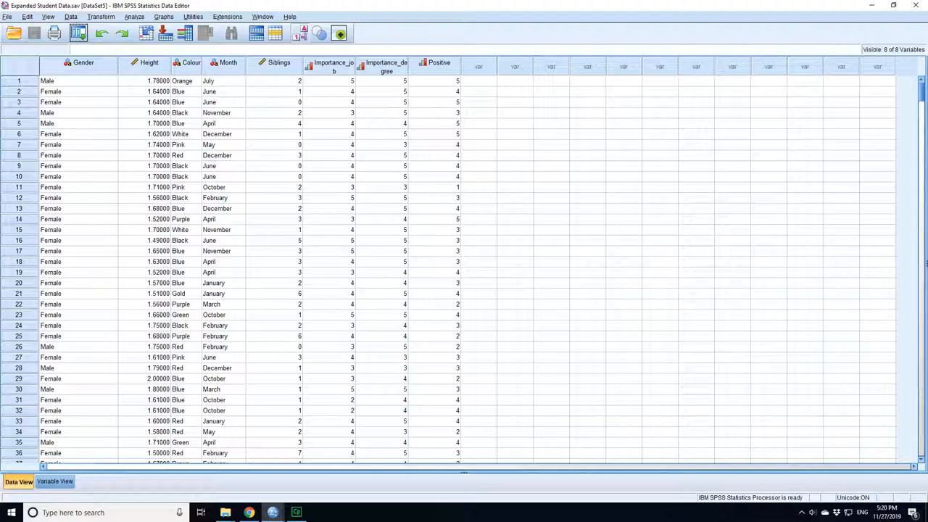
Open the Analyze menu's Descriptive Statistics list over the student height data.
{"action": "left_click", "coordinate": [134, 17]}
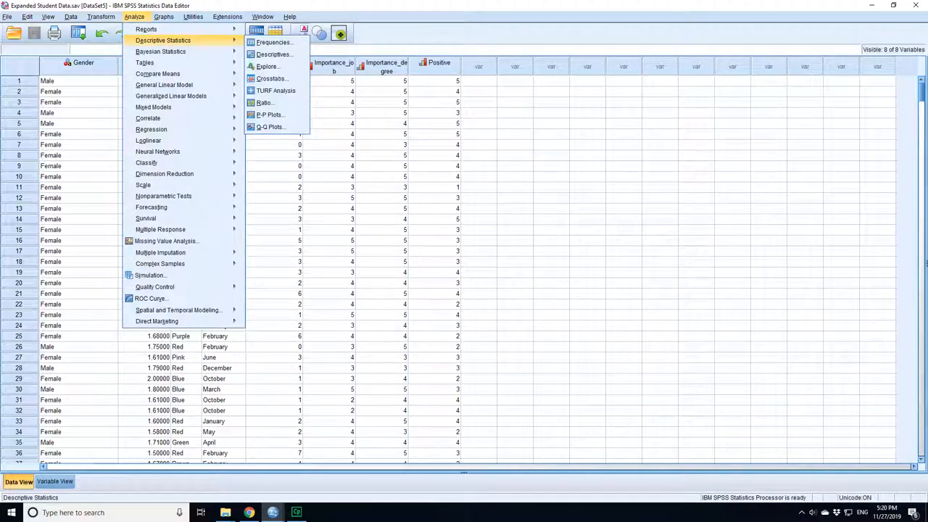
Run Explore on height with gender as factor and 95% confidence interval descriptives.
{"action": "left_click", "coordinate": [268, 66]}
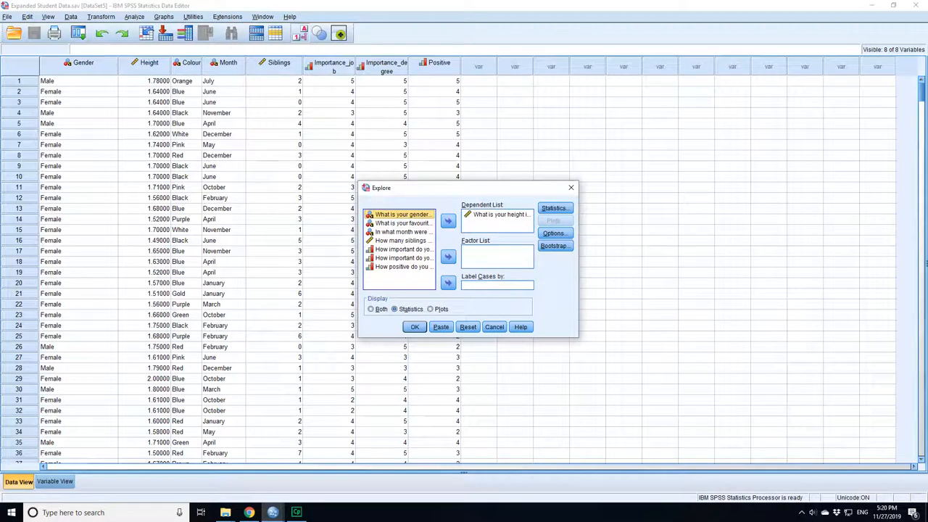
{"action": "left_click", "coordinate": [497, 215]}
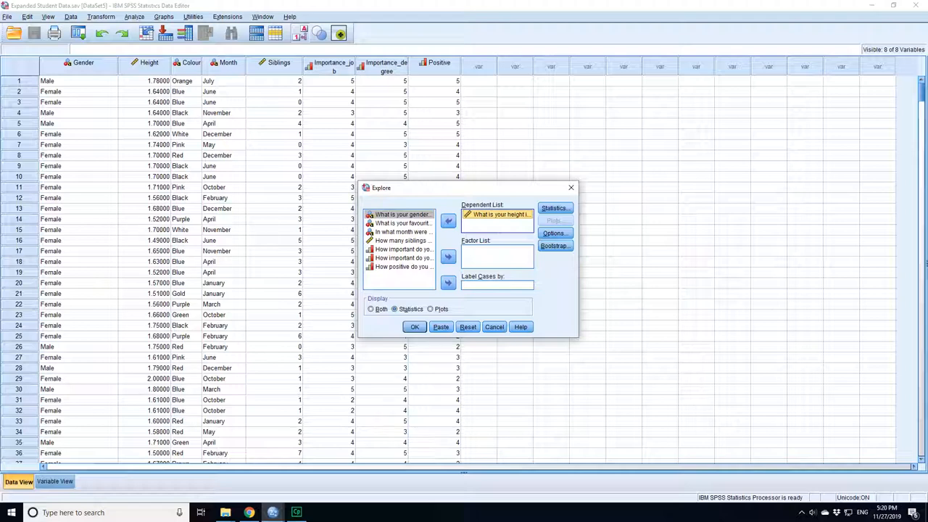
{"action": "left_click", "coordinate": [448, 256]}
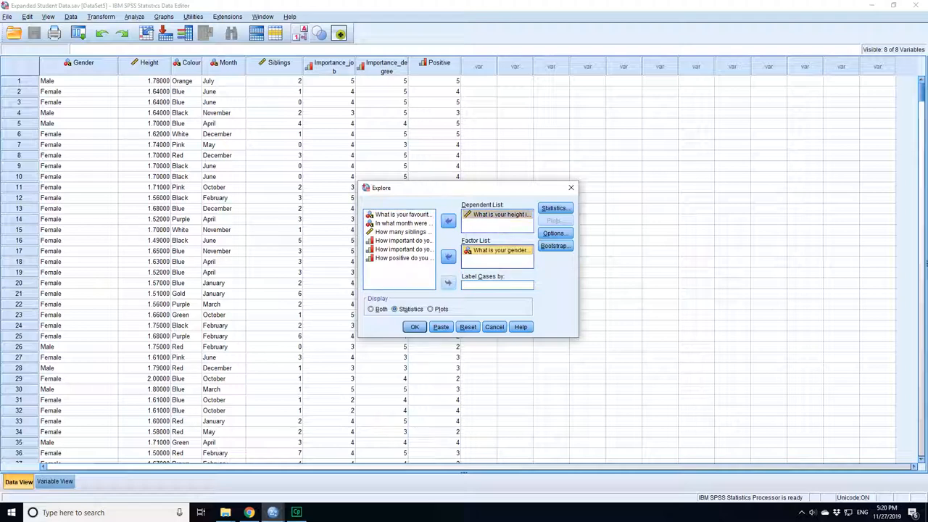
{"action": "left_click", "coordinate": [554, 208]}
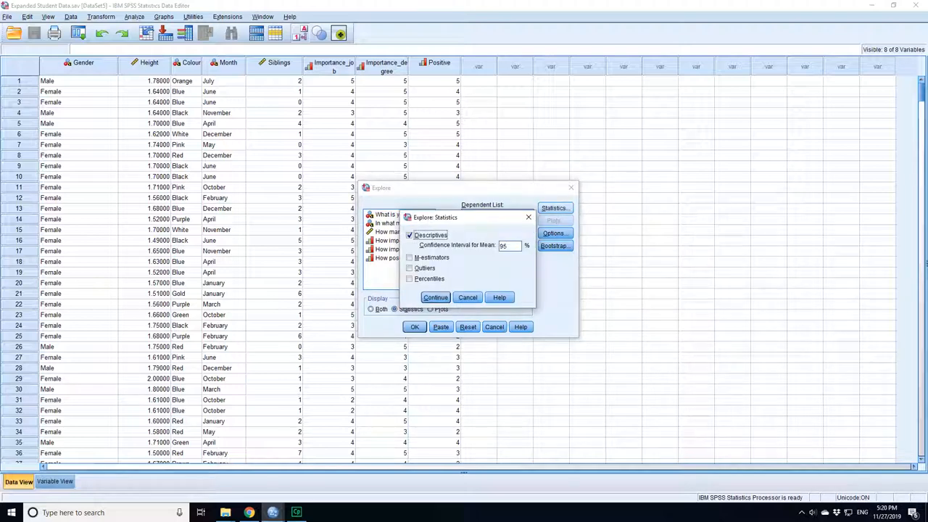
{"action": "left_click", "coordinate": [435, 297]}
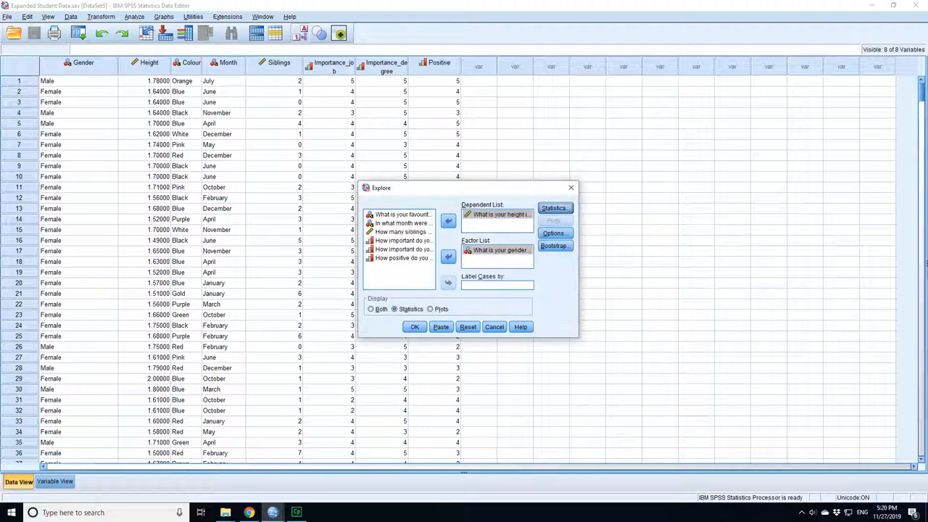
{"action": "left_click", "coordinate": [414, 326]}
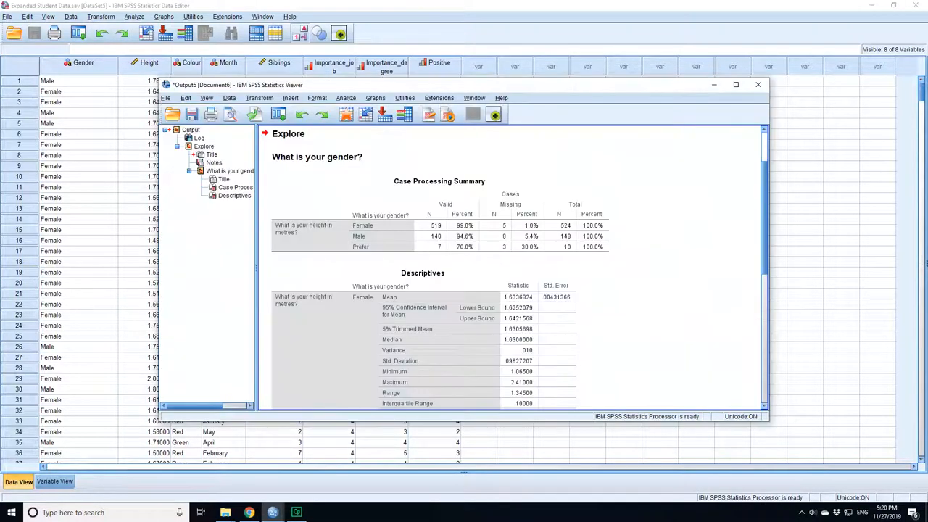
{"action": "scroll", "scroll_direction": "down", "scroll_amount": 3}
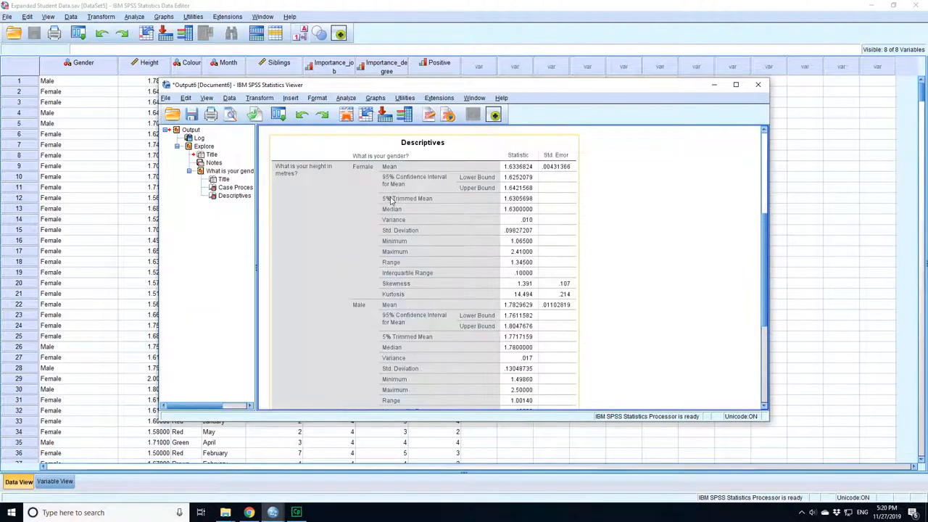
{"action": "scroll", "scroll_direction": "down", "scroll_amount": 3}
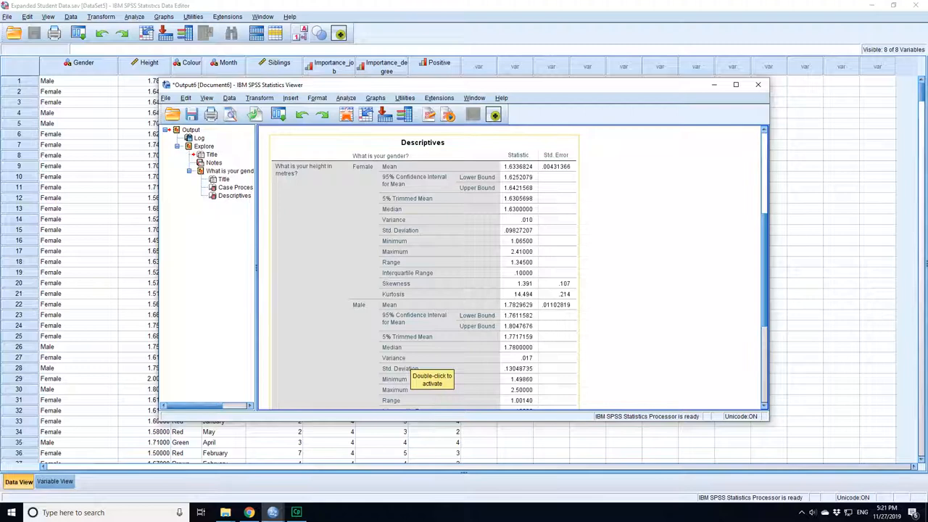
{"action": "scroll", "scroll_direction": "down", "scroll_amount": 3}
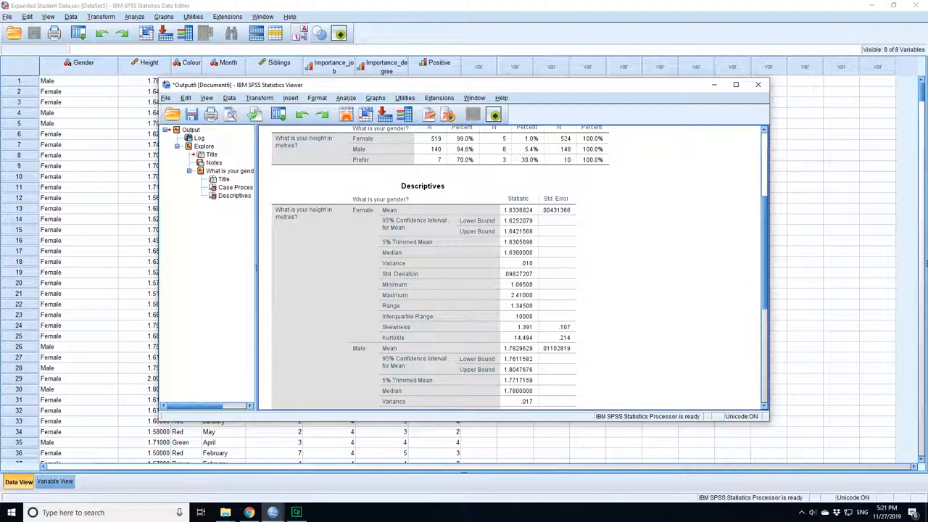
{"action": "scroll", "scroll_direction": "down", "scroll_amount": 3}
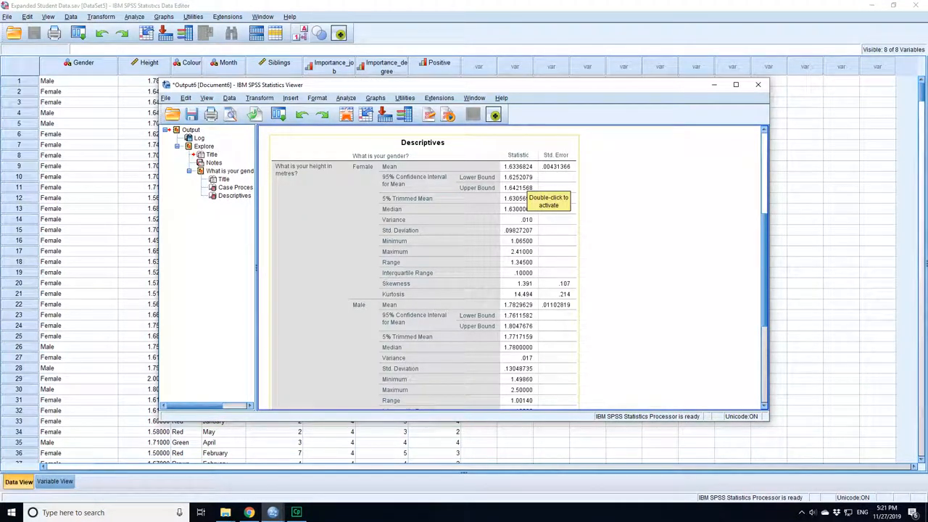
{"action": "scroll", "scroll_direction": "down", "scroll_amount": 3}
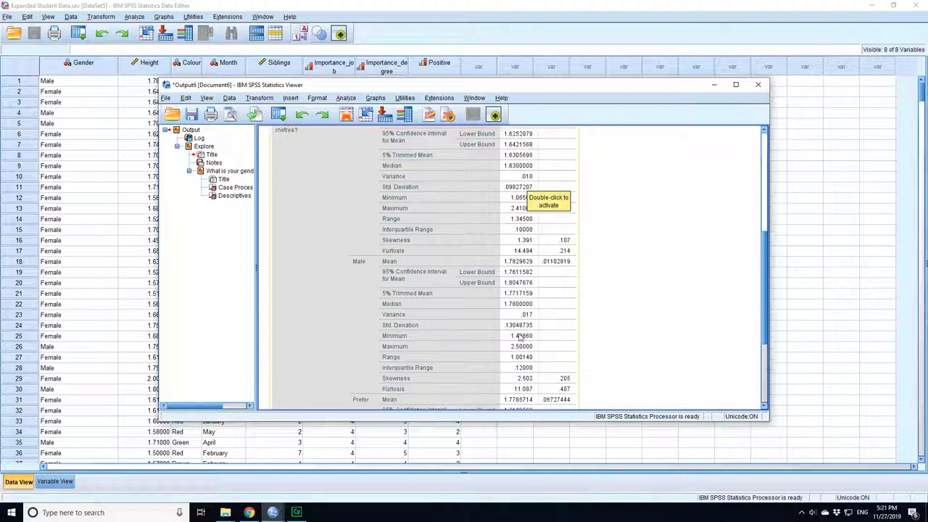
{"action": "scroll", "scroll_direction": "down", "scroll_amount": 3}
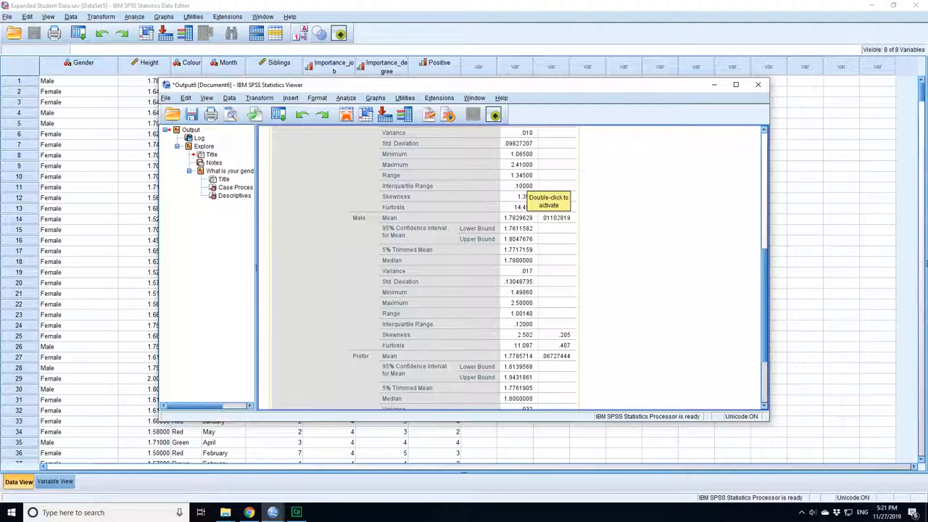
{"action": "scroll", "scroll_direction": "down", "scroll_amount": 3}
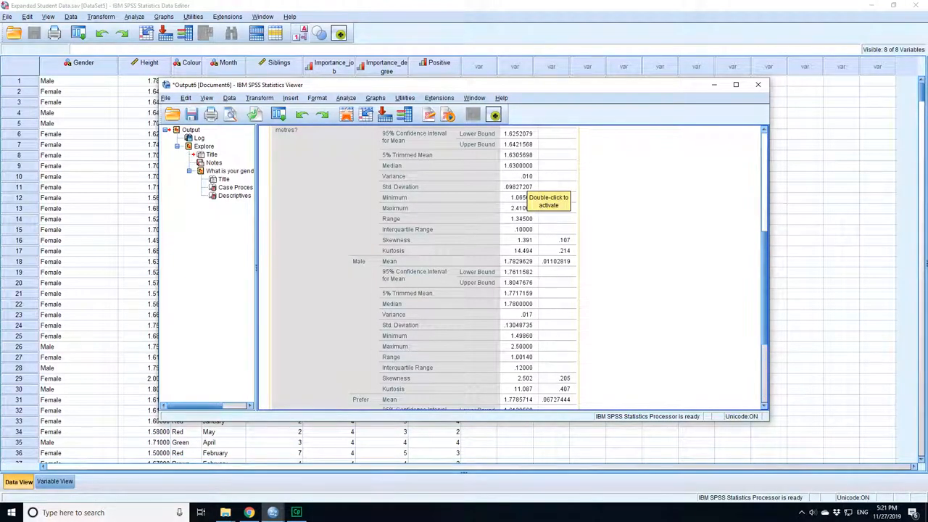
{"action": "scroll", "scroll_direction": "down", "scroll_amount": 3}
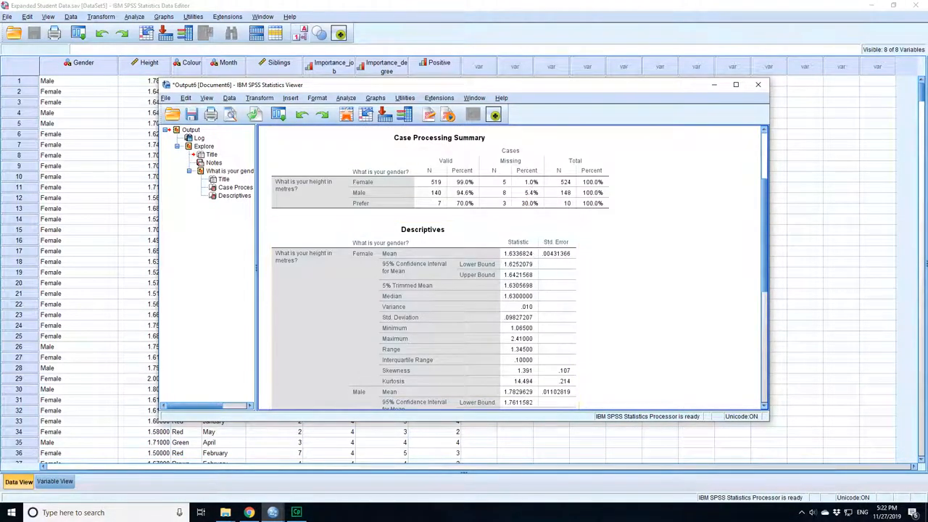
{"action": "scroll", "scroll_direction": "down", "scroll_amount": 3}
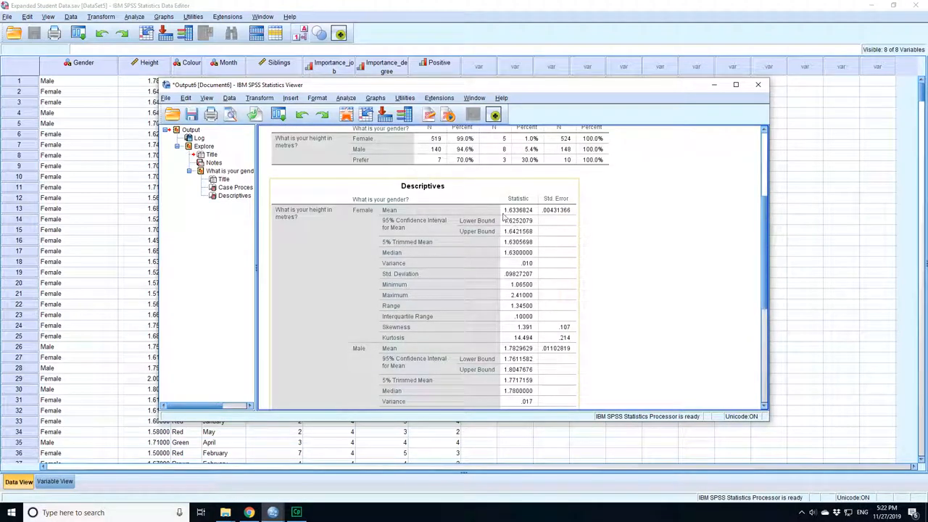
{"action": "mouse_move", "coordinate": [504, 217]}
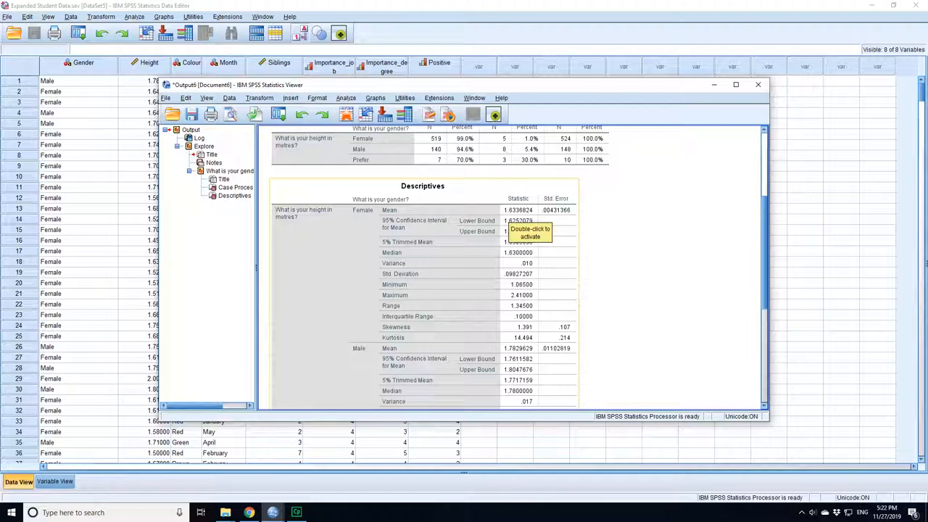
{"action": "scroll", "scroll_direction": "down", "scroll_amount": 3}
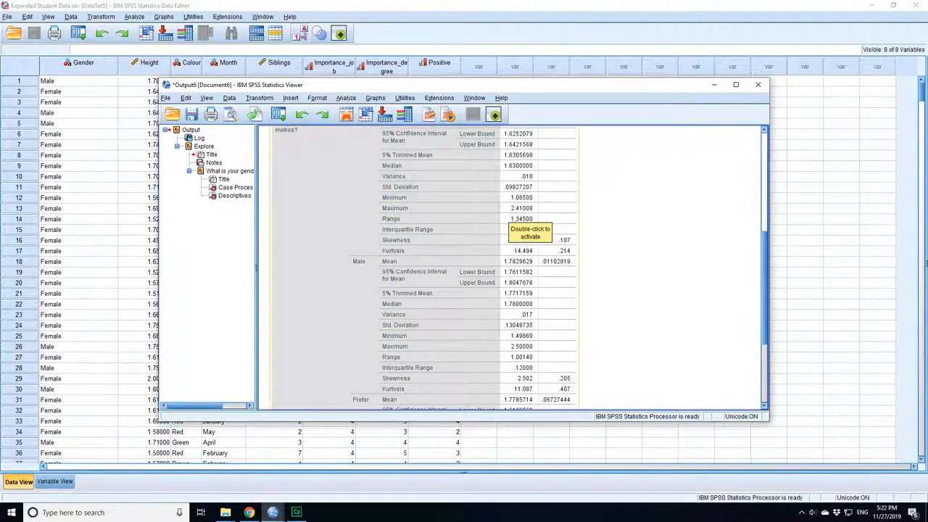